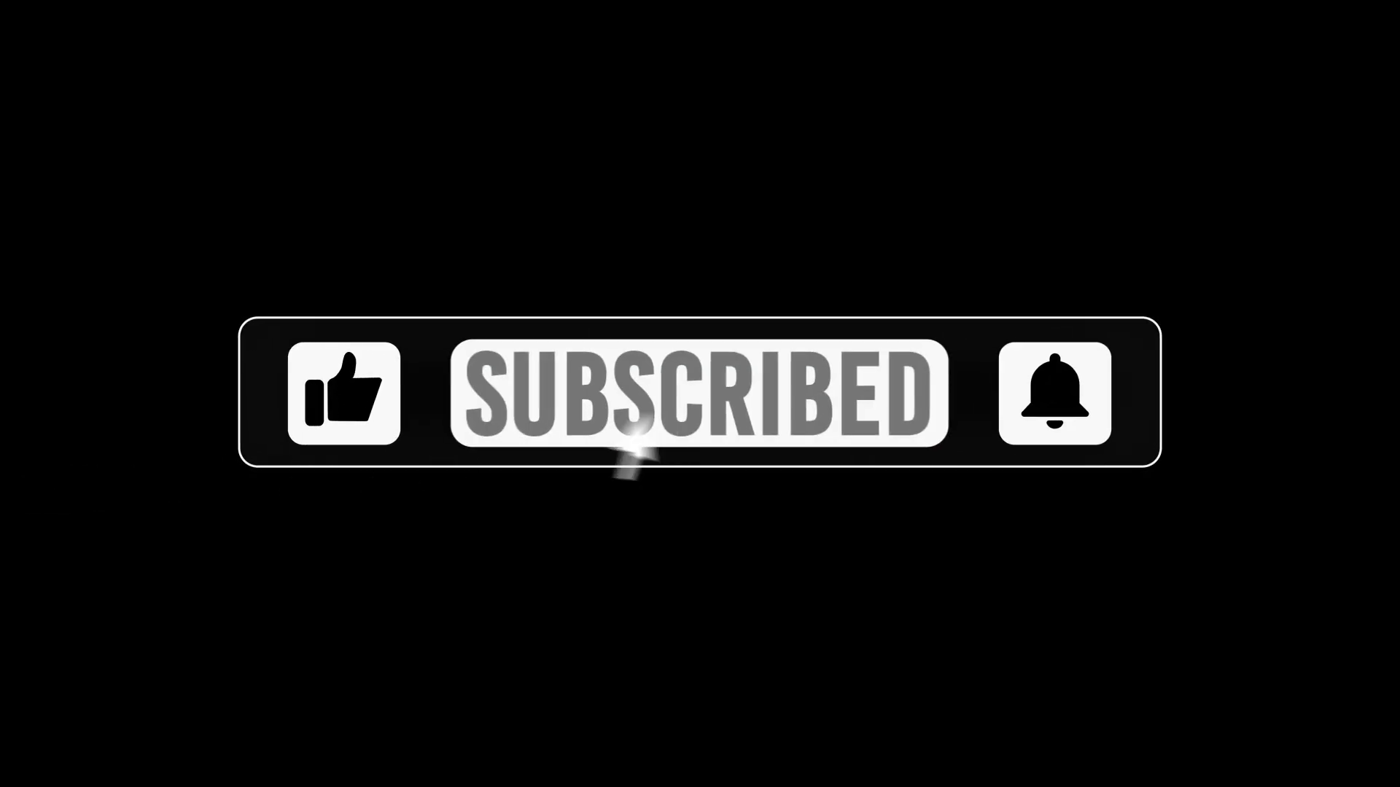
Watch the call-to-action animation as the like icon turns blue and the bell orange.
click(1053, 402)
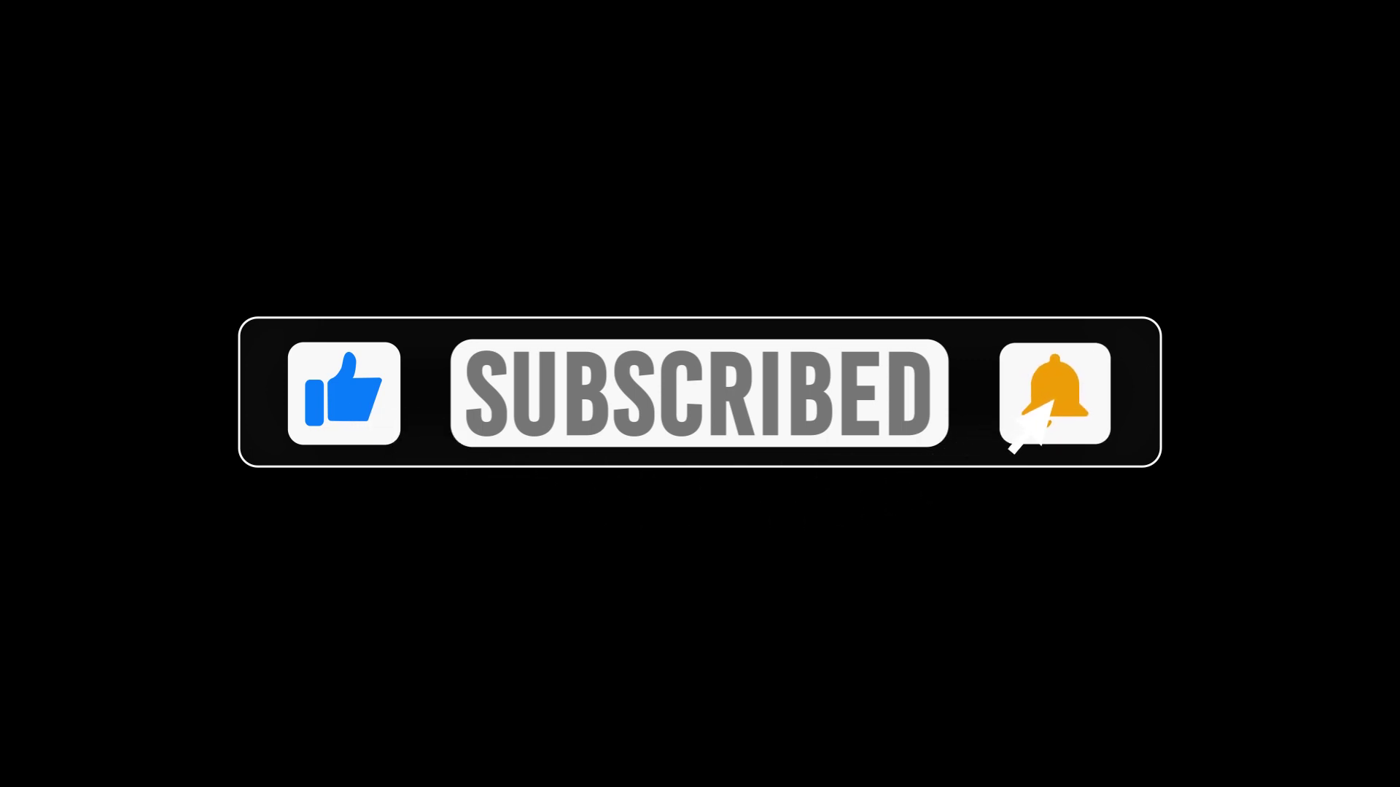